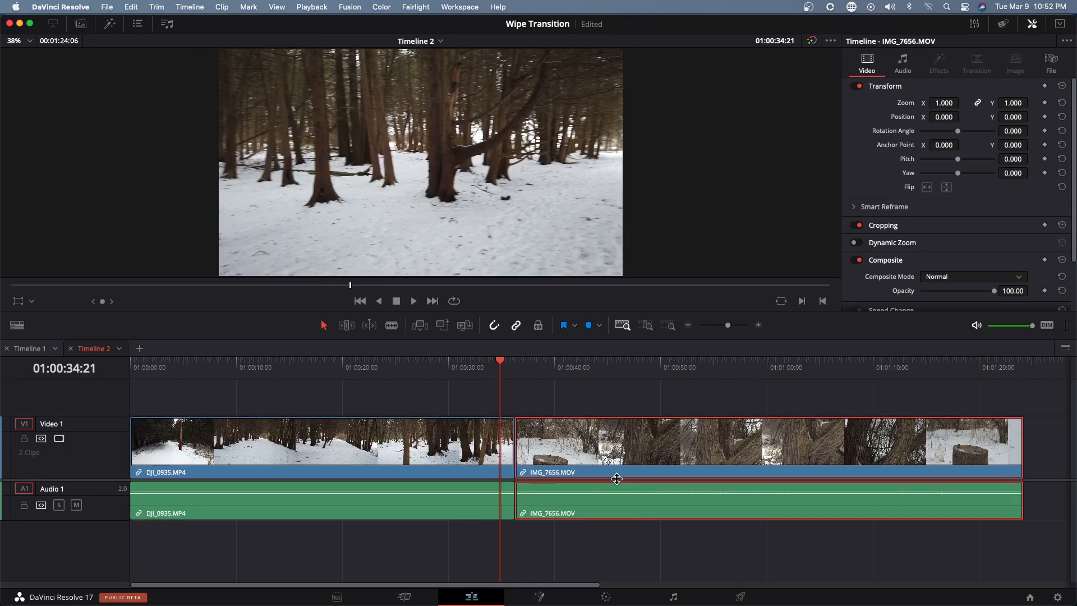
pyautogui.moveTo(613, 537)
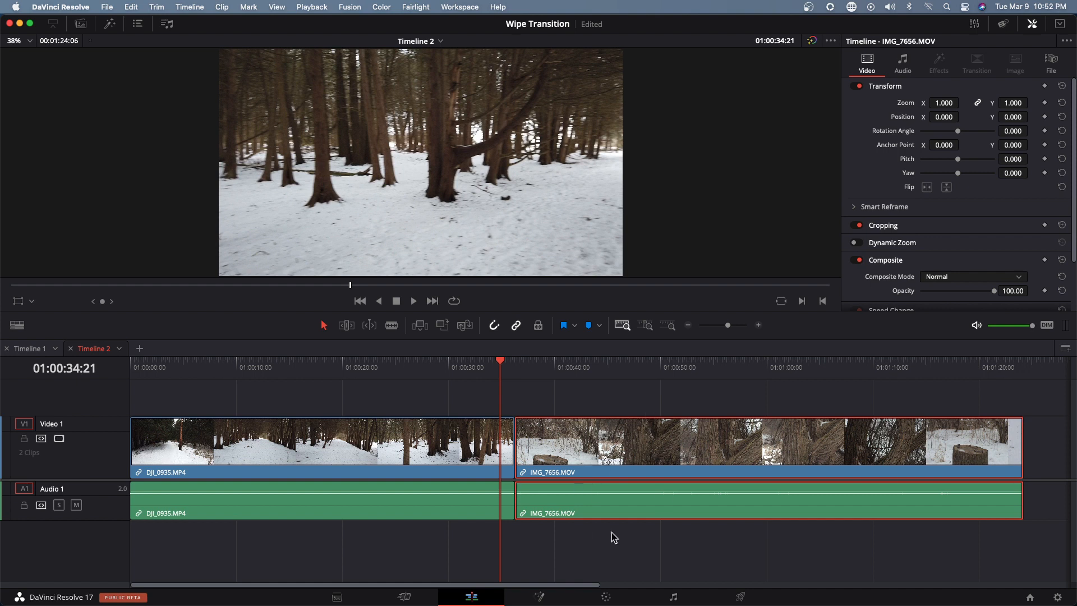
pyautogui.moveTo(528, 379)
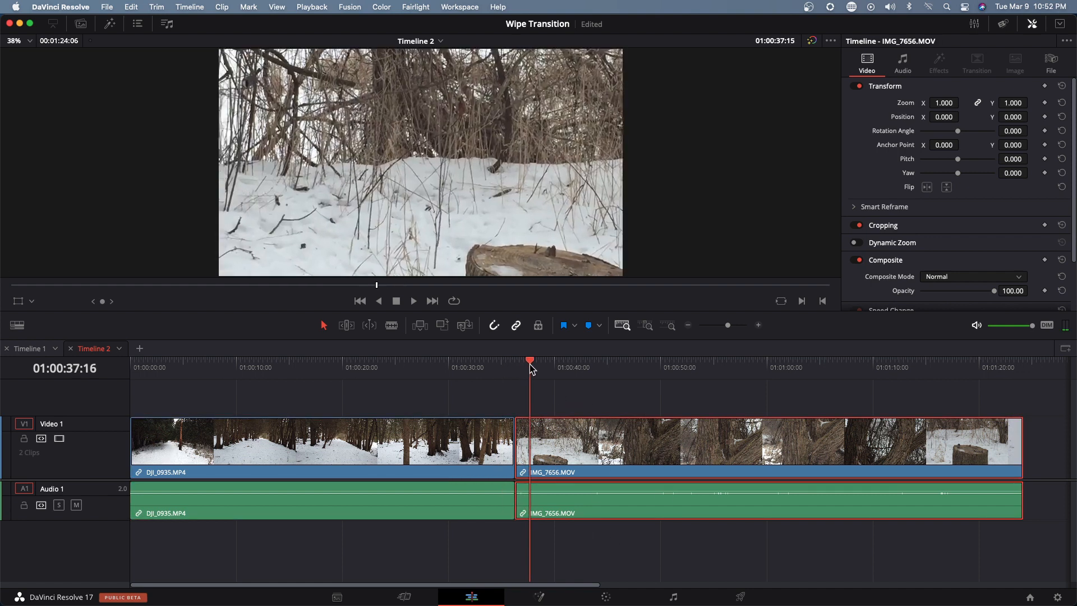
# Scrub IMG_7656.MOV to the tree-trunk close-up and enlarge the track area above Video 1
pyautogui.moveTo(529, 360); pyautogui.dragTo(566, 360)
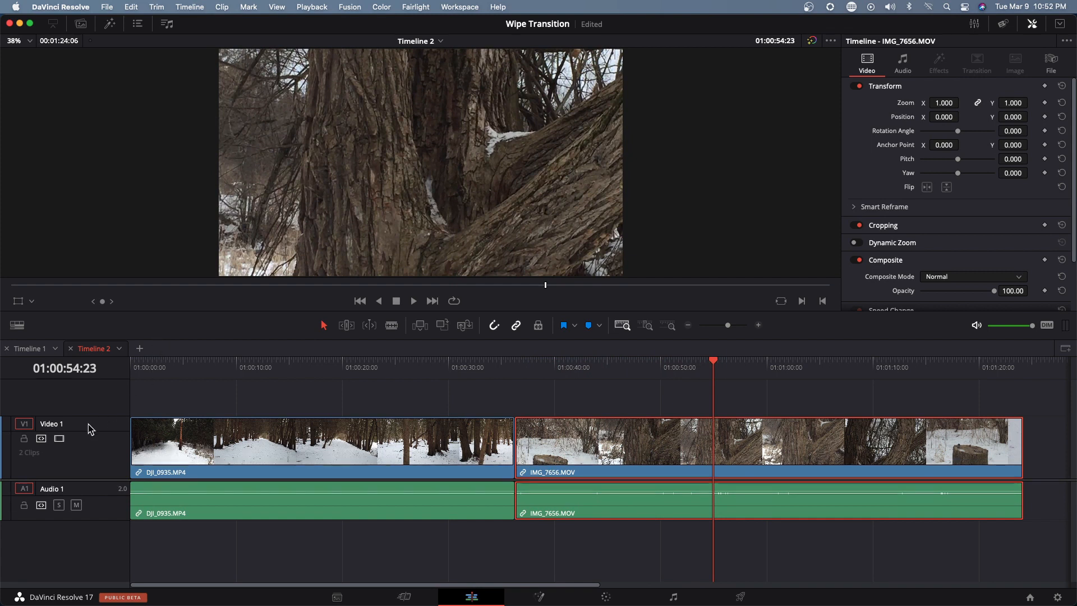
pyautogui.click(52, 429)
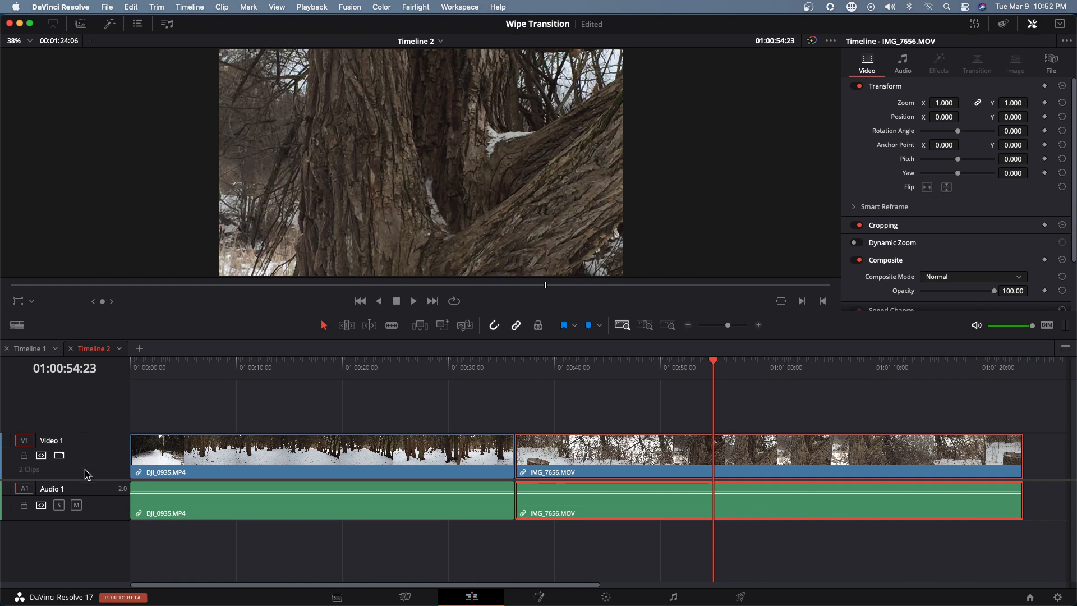
# Move DJI_0935.MP4 up to V2, slide IMG_7656.MOV left beneath it, and select the overlapping end
pyautogui.click(316, 453)
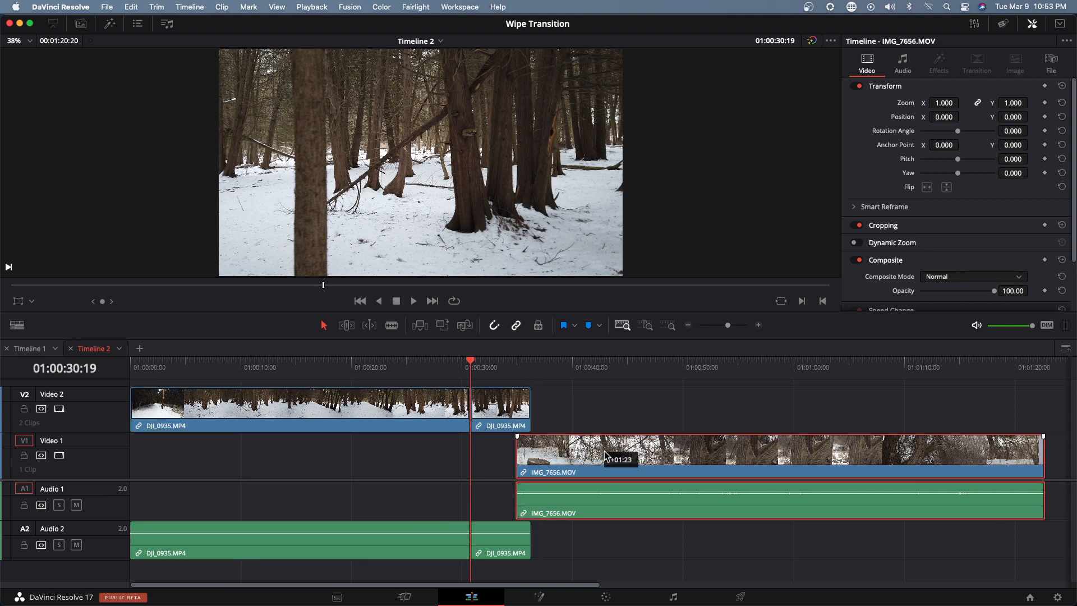
pyautogui.moveTo(618, 456); pyautogui.dragTo(584, 457)
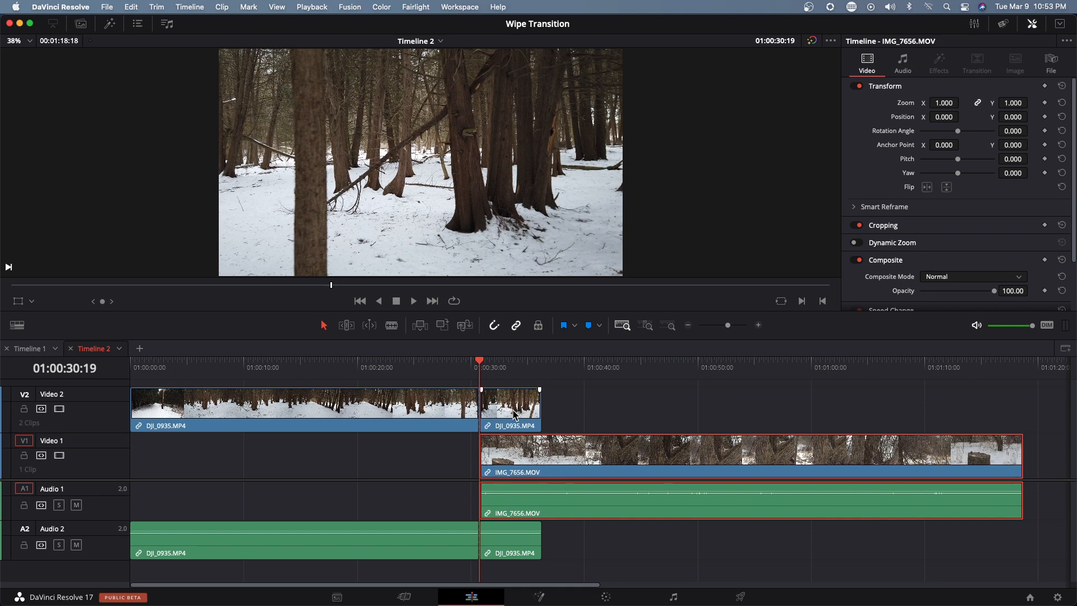
pyautogui.click(510, 409)
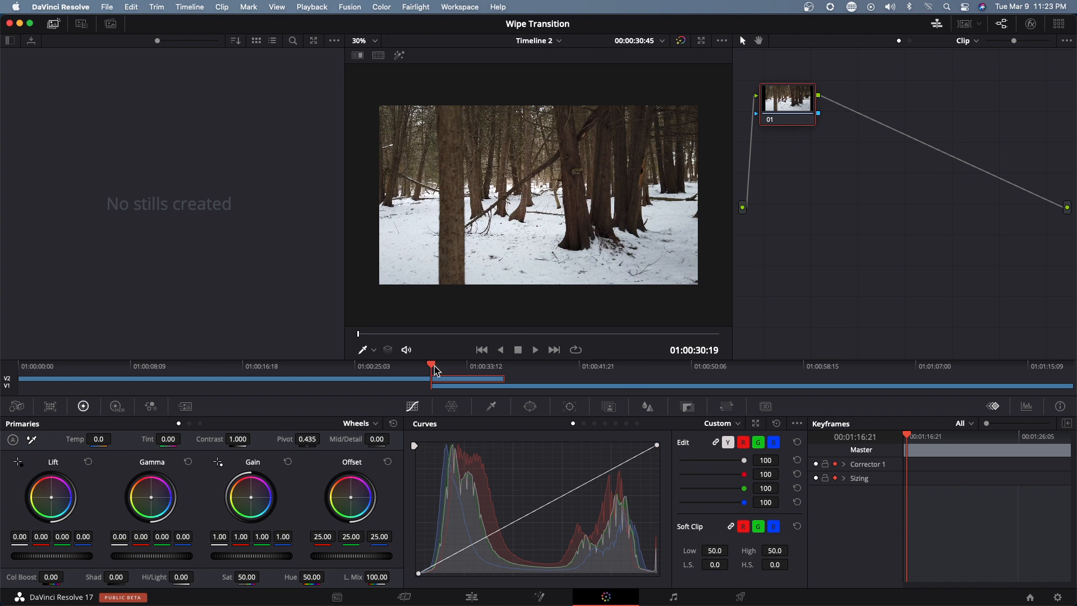
pyautogui.moveTo(448, 374)
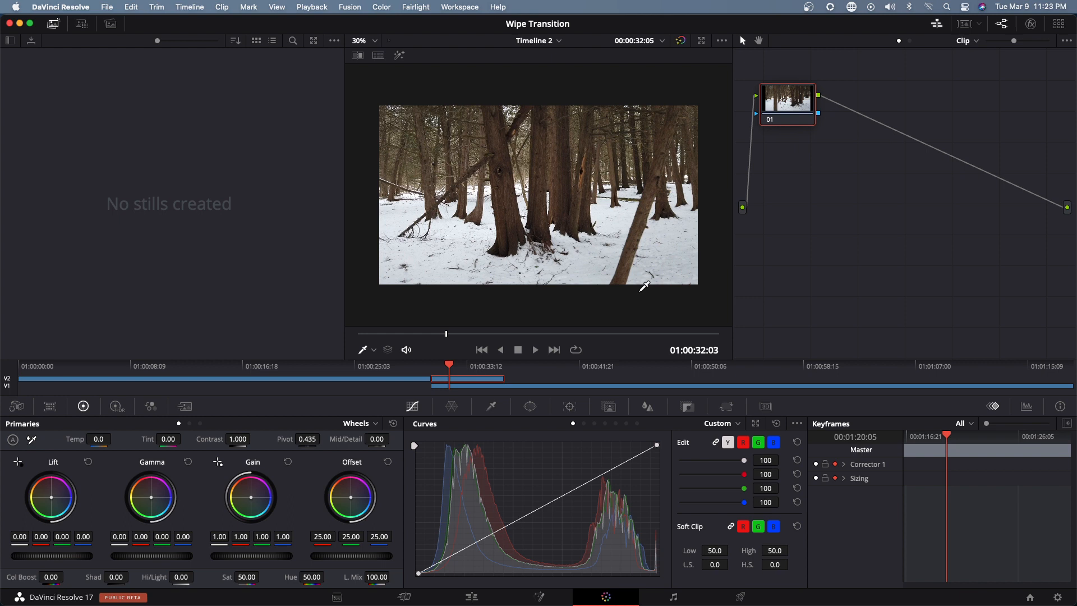
pyautogui.moveTo(673, 148)
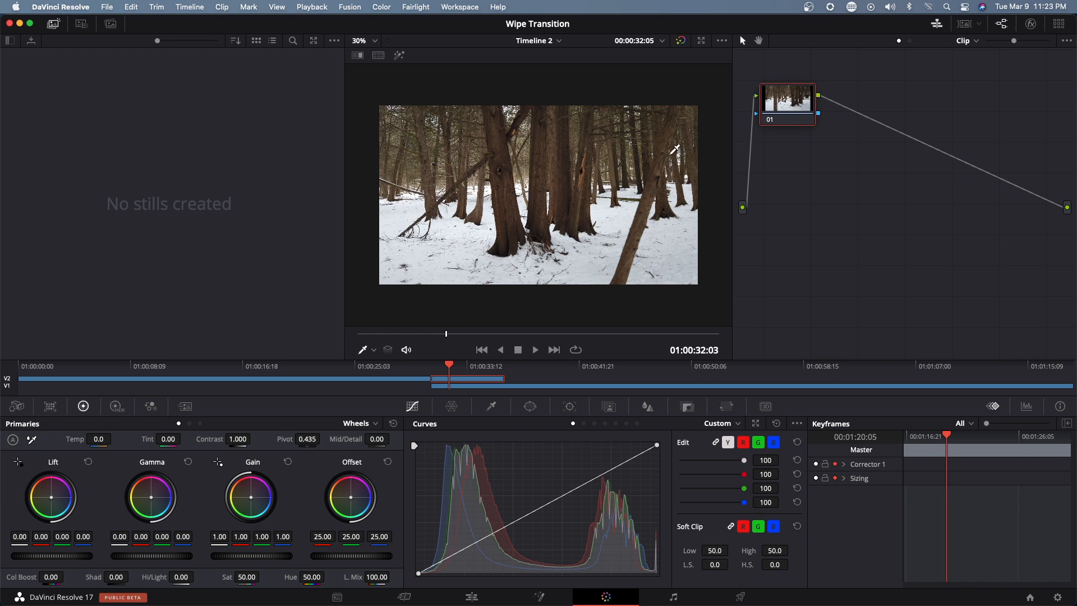
pyautogui.moveTo(570, 317)
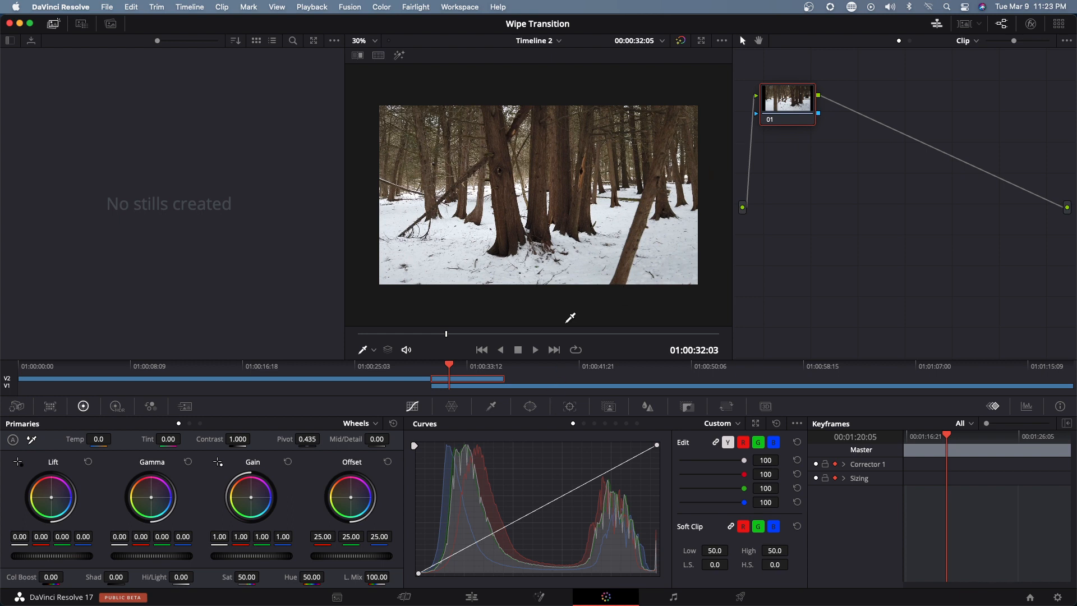
pyautogui.moveTo(539, 389)
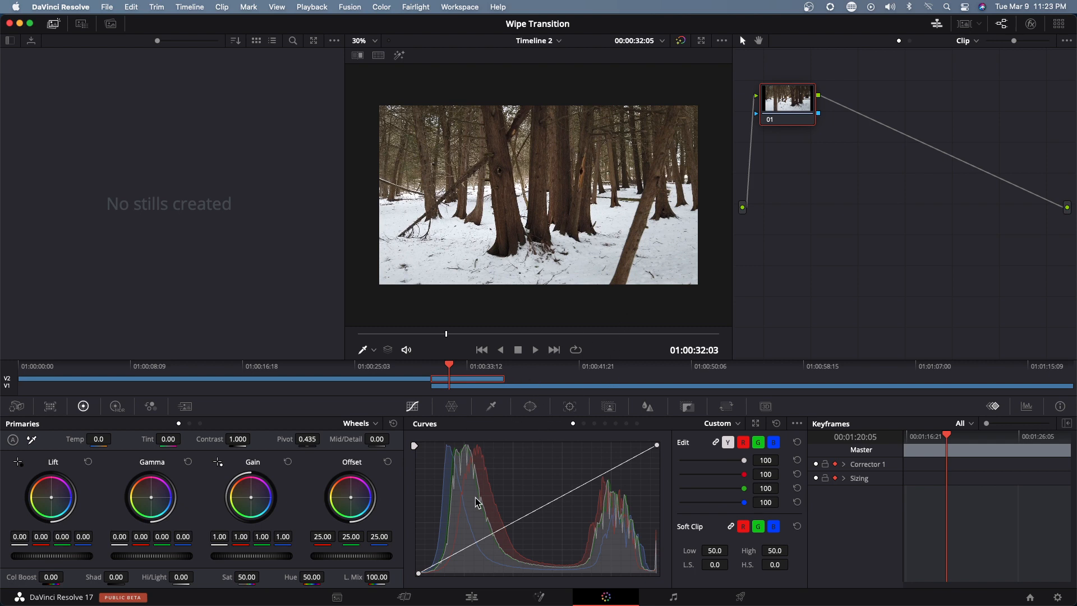
# Show the window shape options and add an alpha output linked to node 01
pyautogui.click(529, 406)
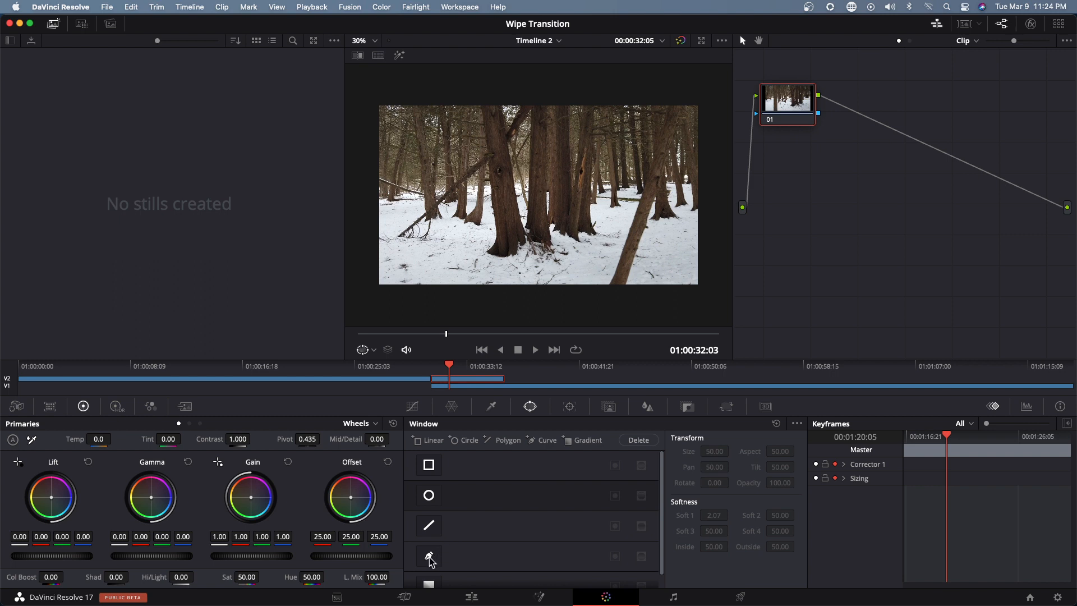
pyautogui.moveTo(944, 180)
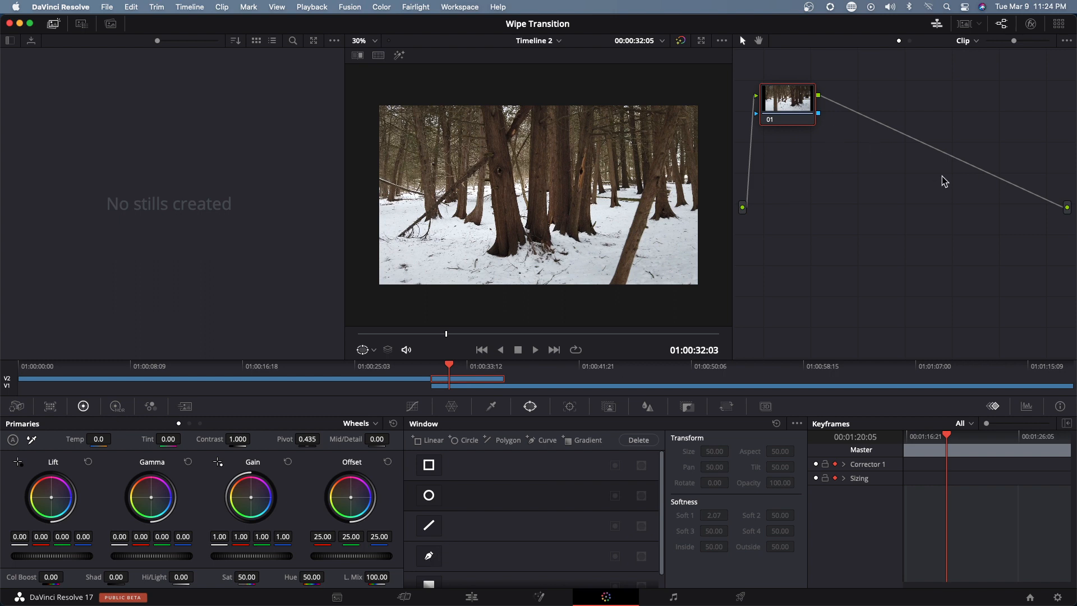
pyautogui.rightClick(944, 180)
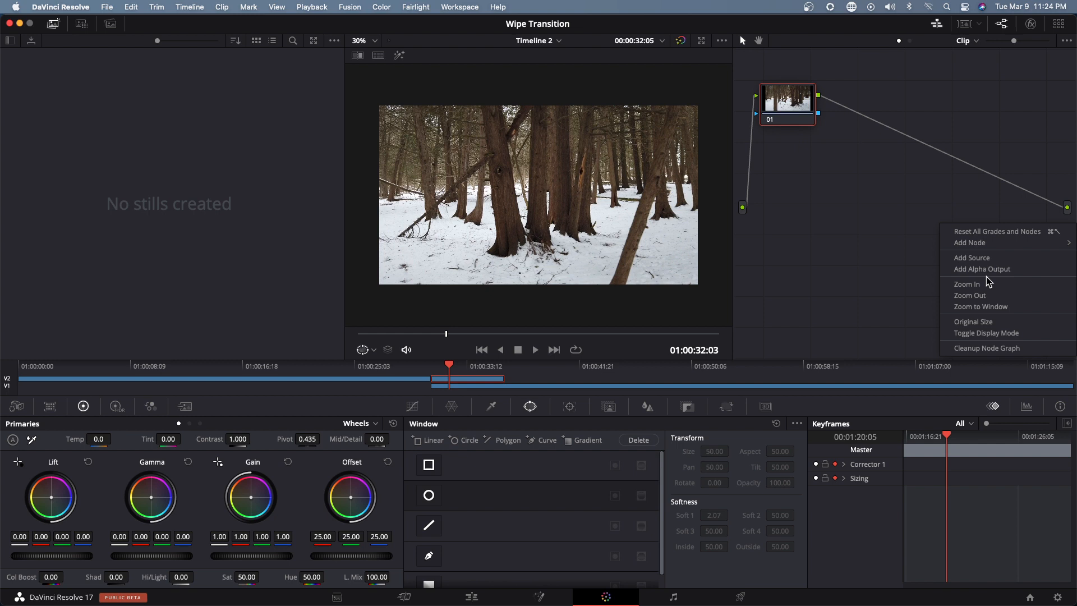
pyautogui.moveTo(982, 269)
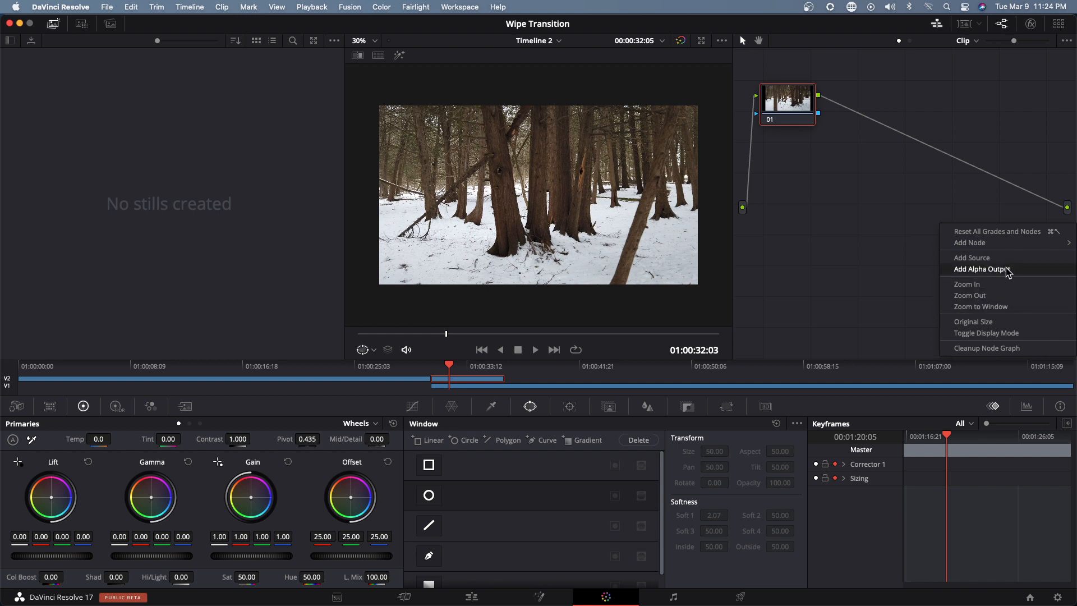
pyautogui.click(981, 268)
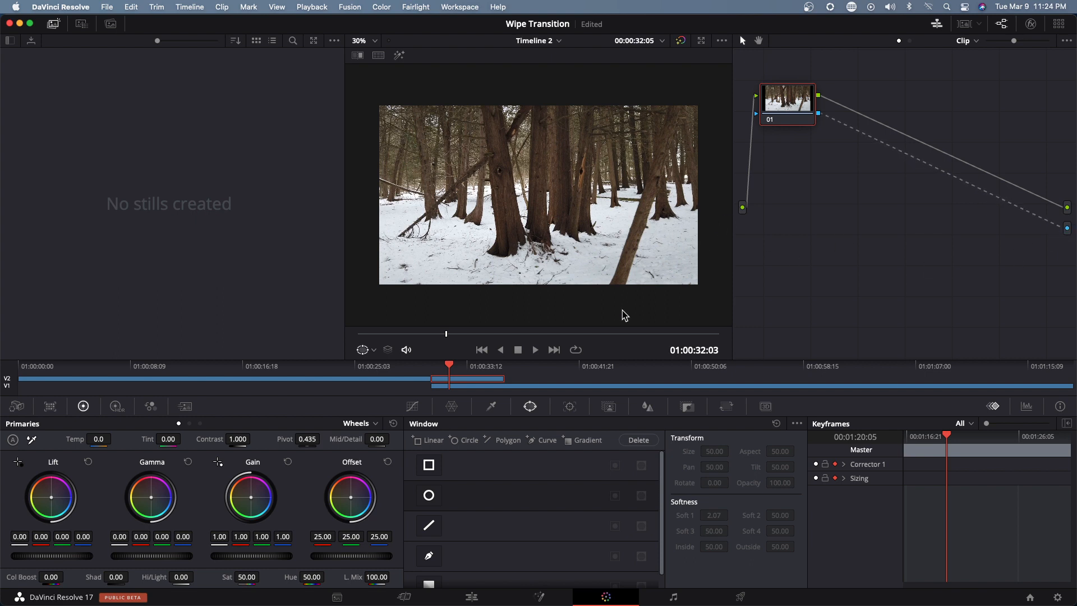
pyautogui.moveTo(499, 416)
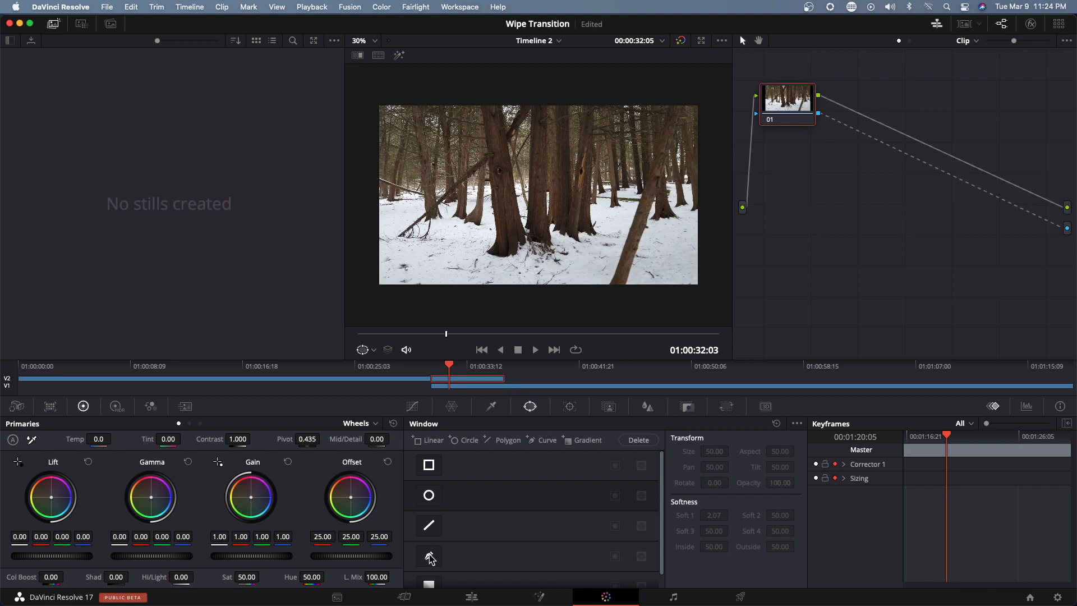
# Trace a Curve pen window around the leaning tree at the right edge and invert it
pyautogui.click(429, 556)
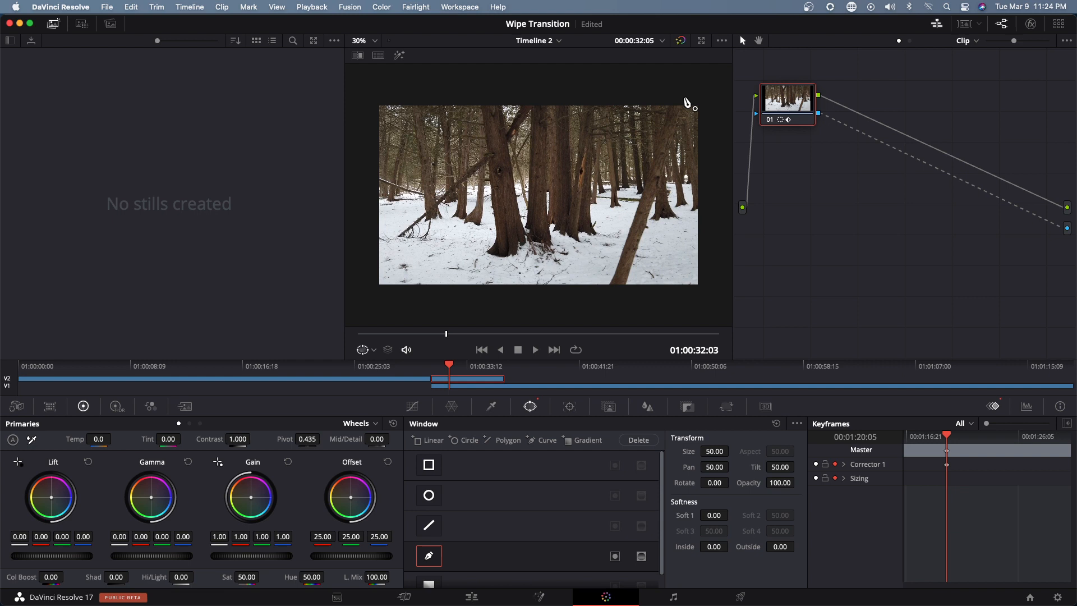
pyautogui.moveTo(630, 297)
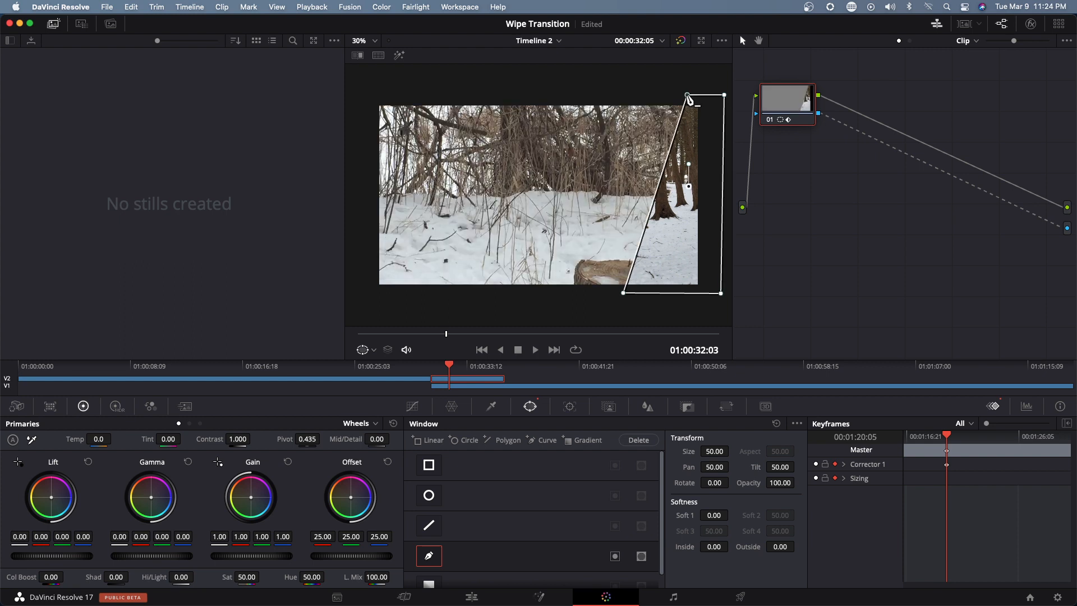
pyautogui.moveTo(605, 205)
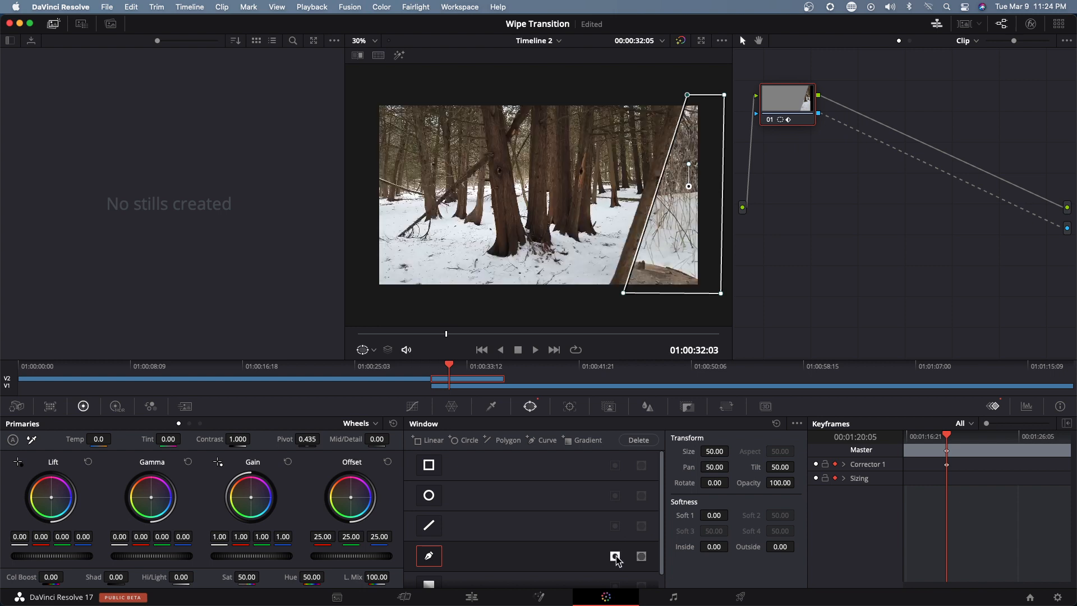
pyautogui.click(615, 556)
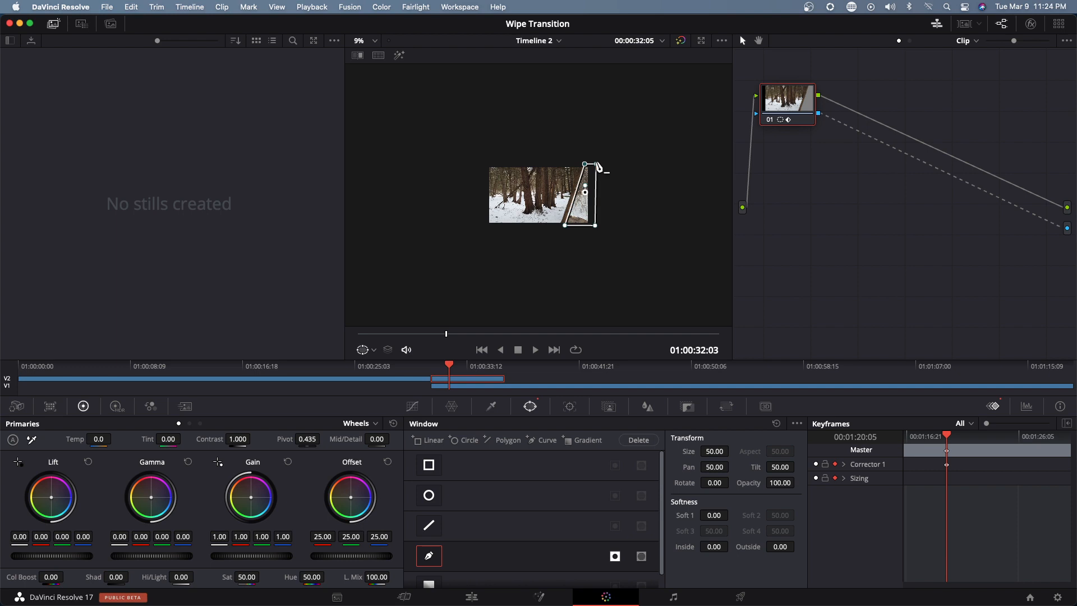
# Drag the window's top and right points well past the frame's right edge, then zoom back in
pyautogui.moveTo(584, 165); pyautogui.dragTo(670, 165)
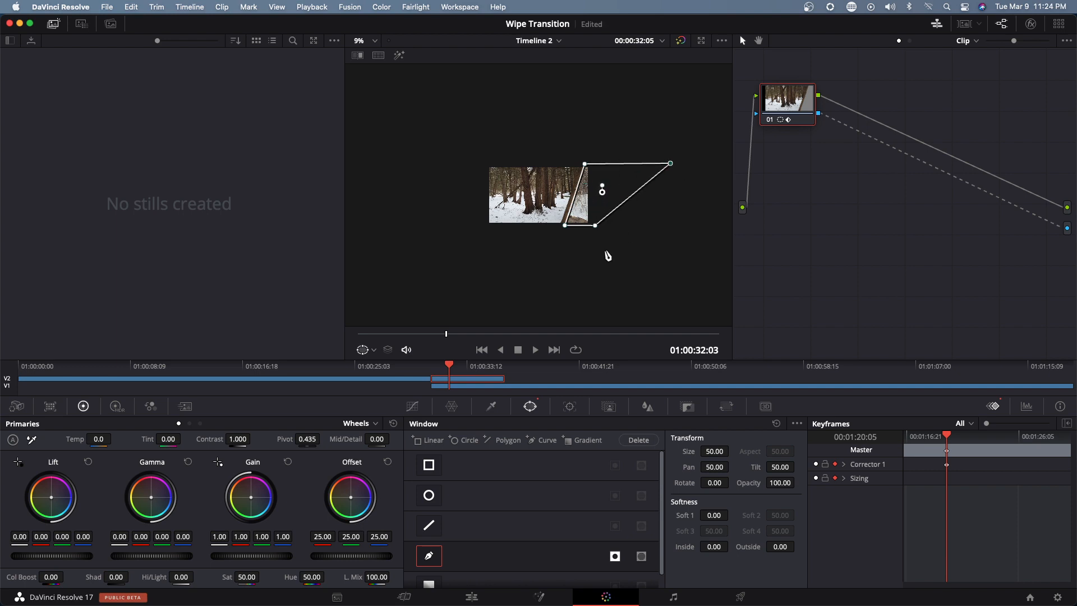
pyautogui.moveTo(594, 223); pyautogui.dragTo(670, 226)
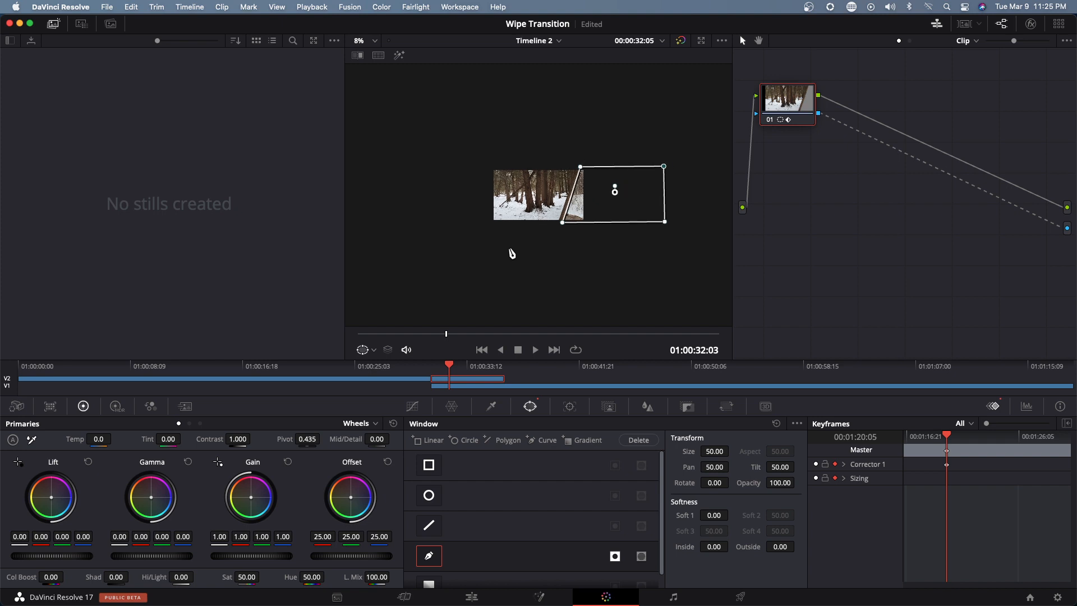
pyautogui.click(358, 41)
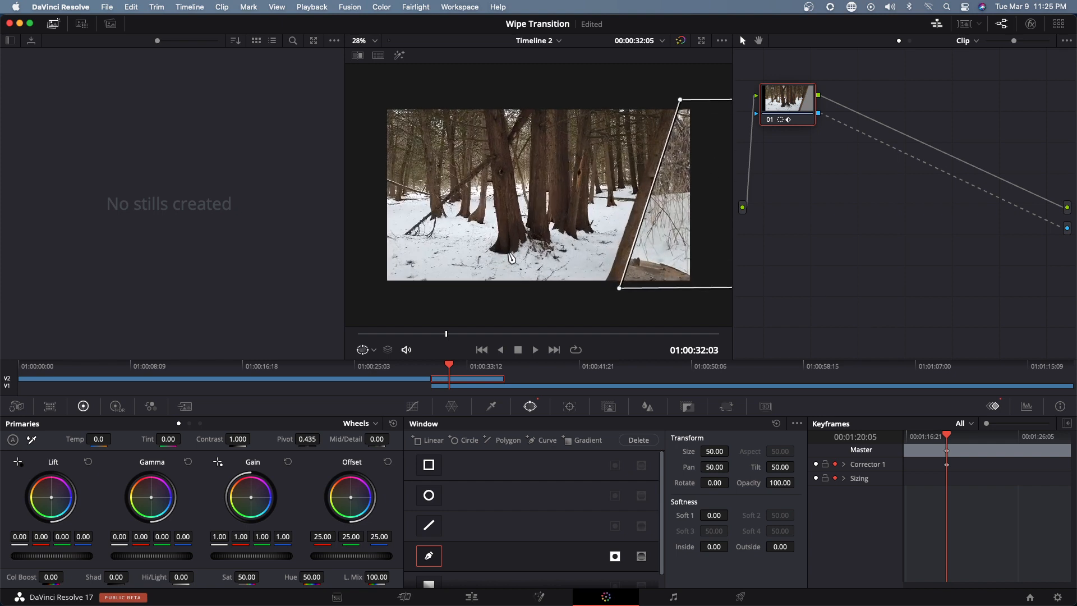
pyautogui.click(359, 40)
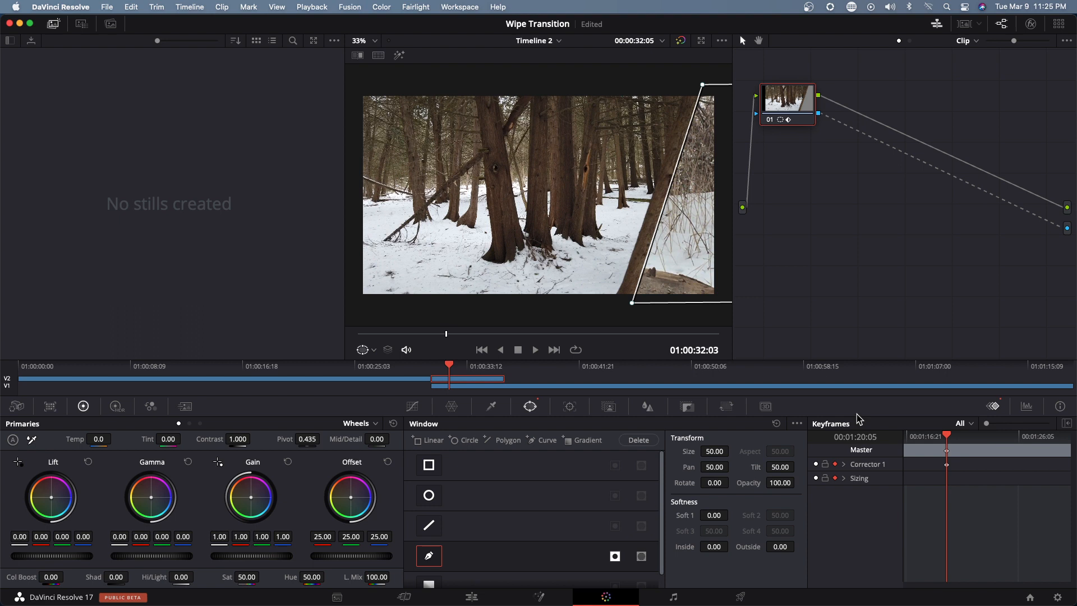
pyautogui.moveTo(710, 360)
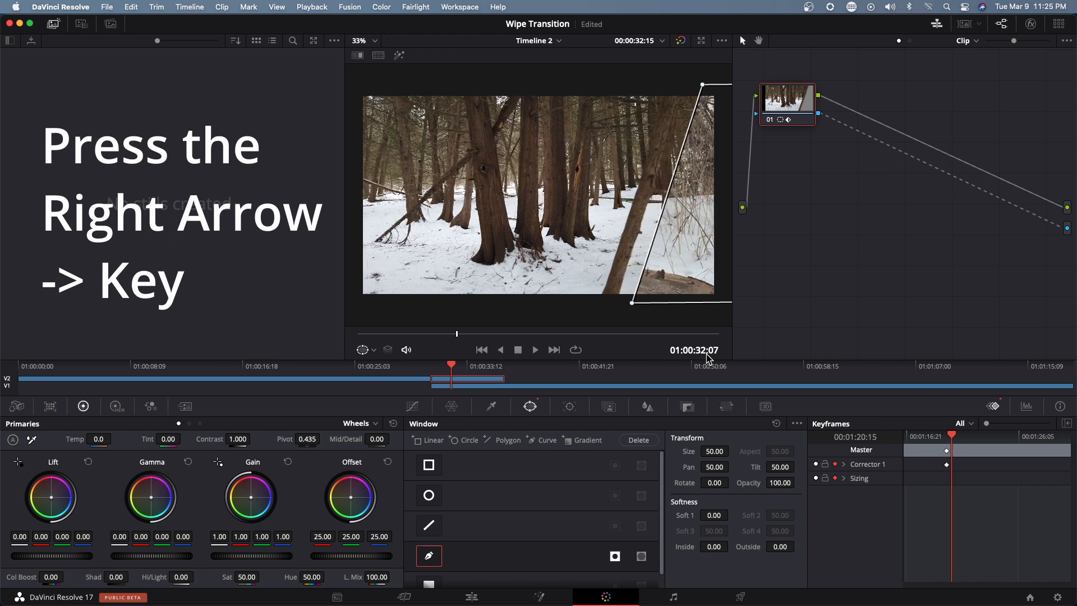
# Step forward frame by frame, shifting the window left and realigning its bottom point along the trunk
pyautogui.press('Right')
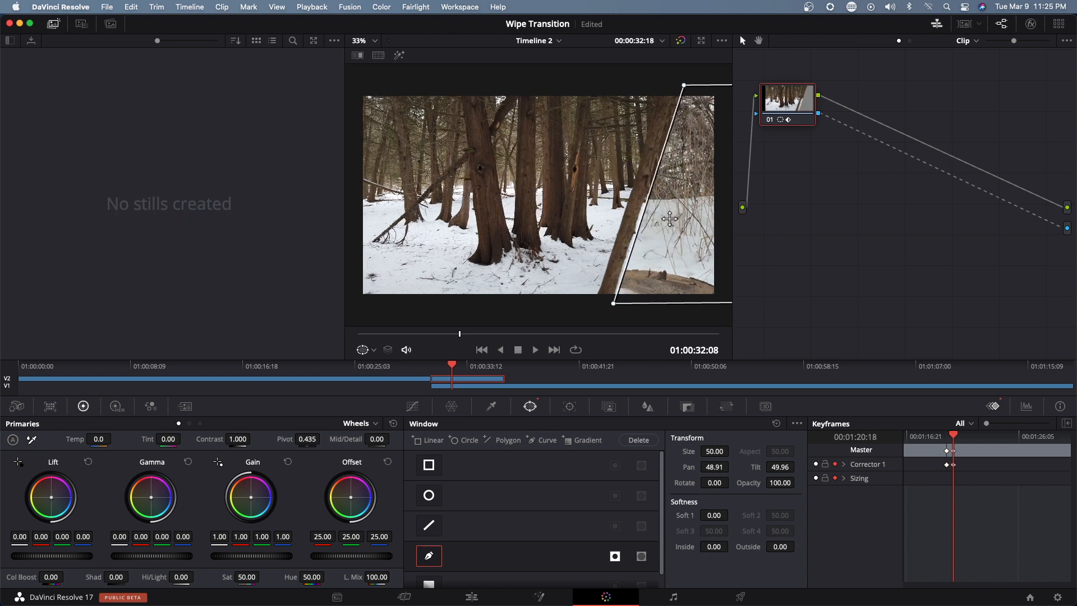
pyautogui.moveTo(666, 219); pyautogui.dragTo(660, 199)
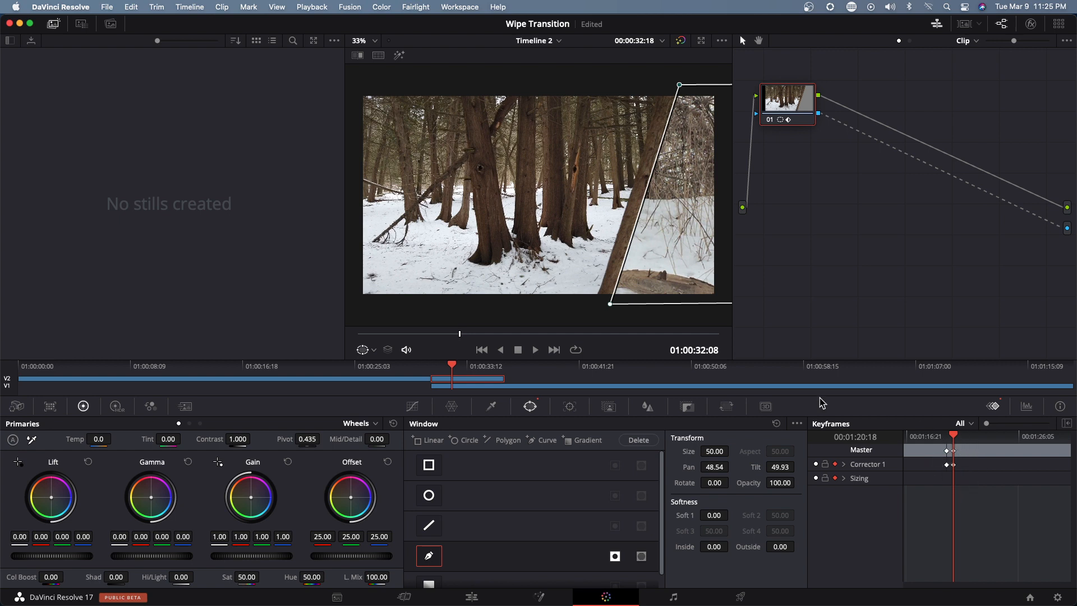
pyautogui.moveTo(554, 329)
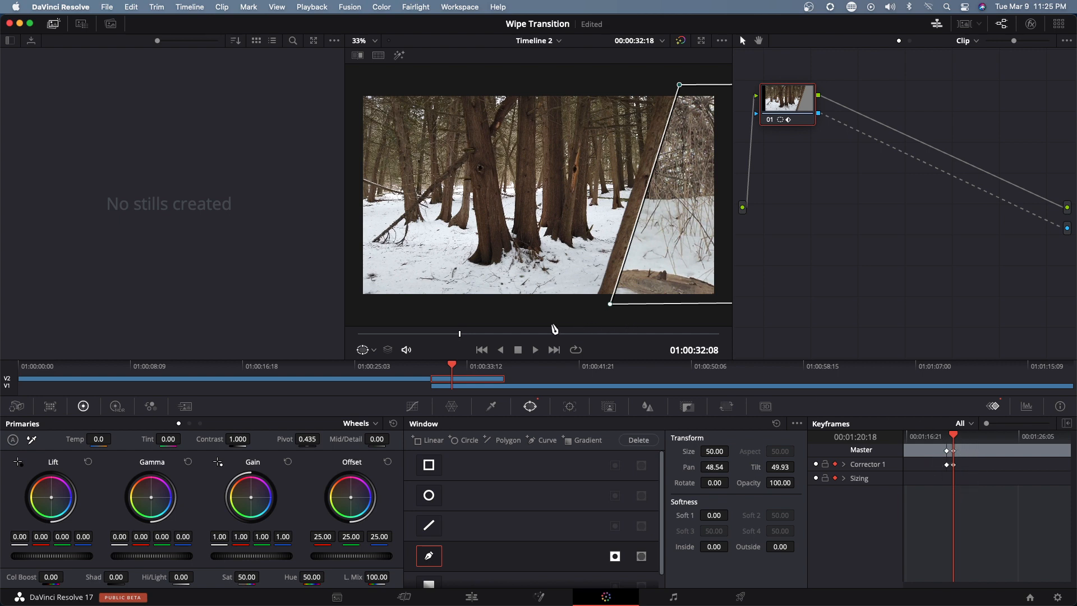
pyautogui.press('right')
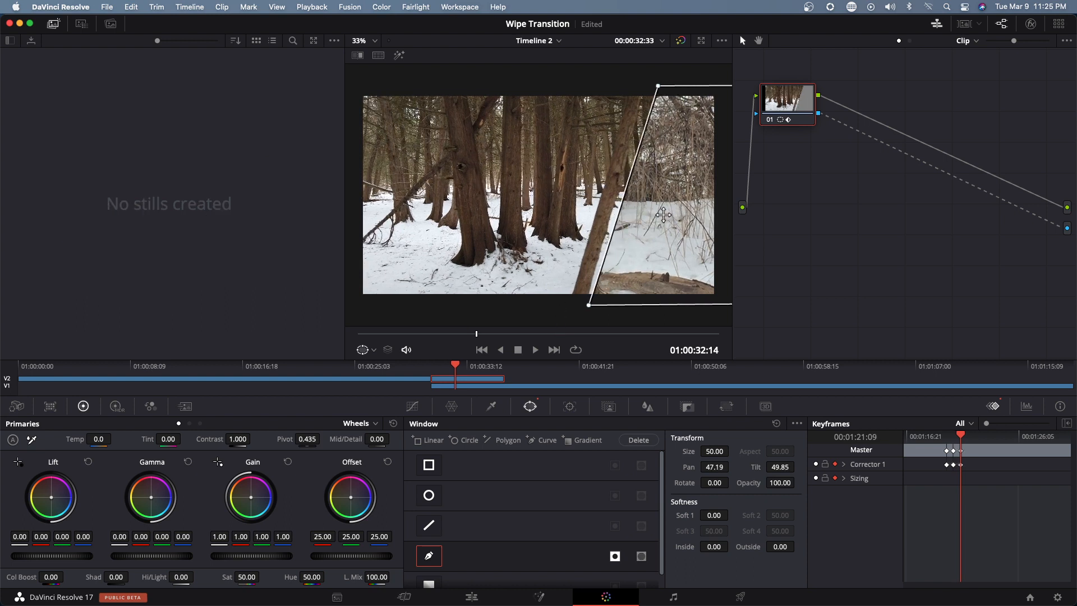
pyautogui.moveTo(663, 213); pyautogui.dragTo(658, 214)
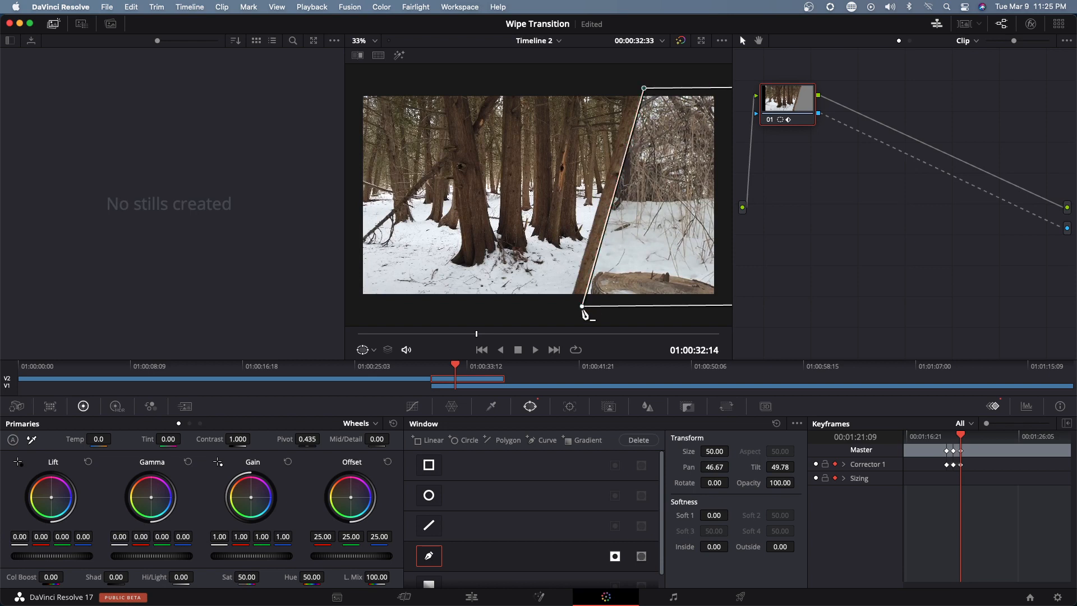
pyautogui.moveTo(582, 307); pyautogui.dragTo(586, 310)
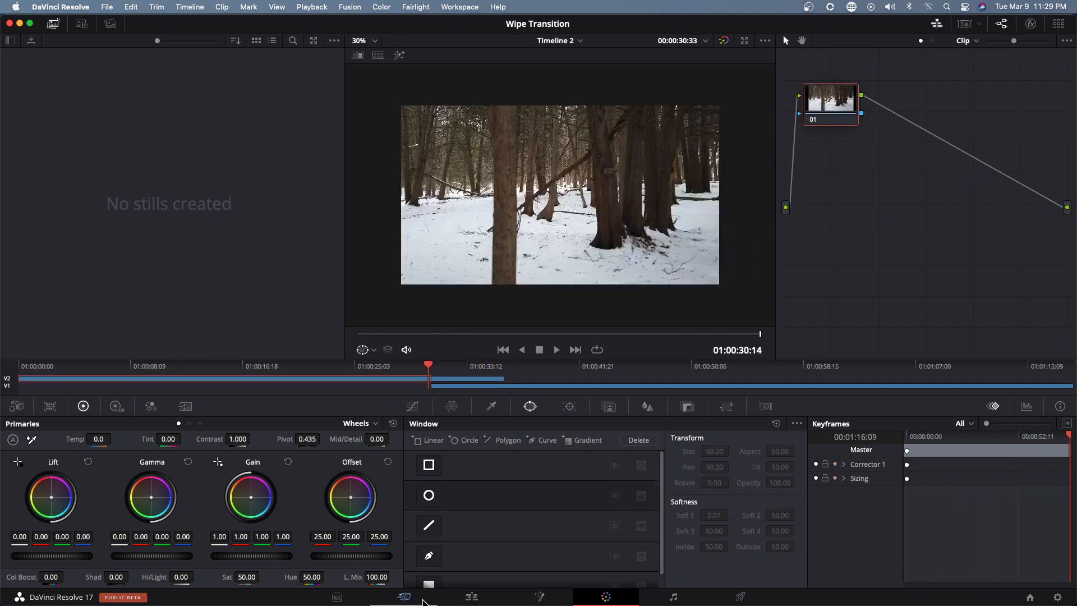
# Return to the Edit page to view Timeline 2
pyautogui.click(471, 596)
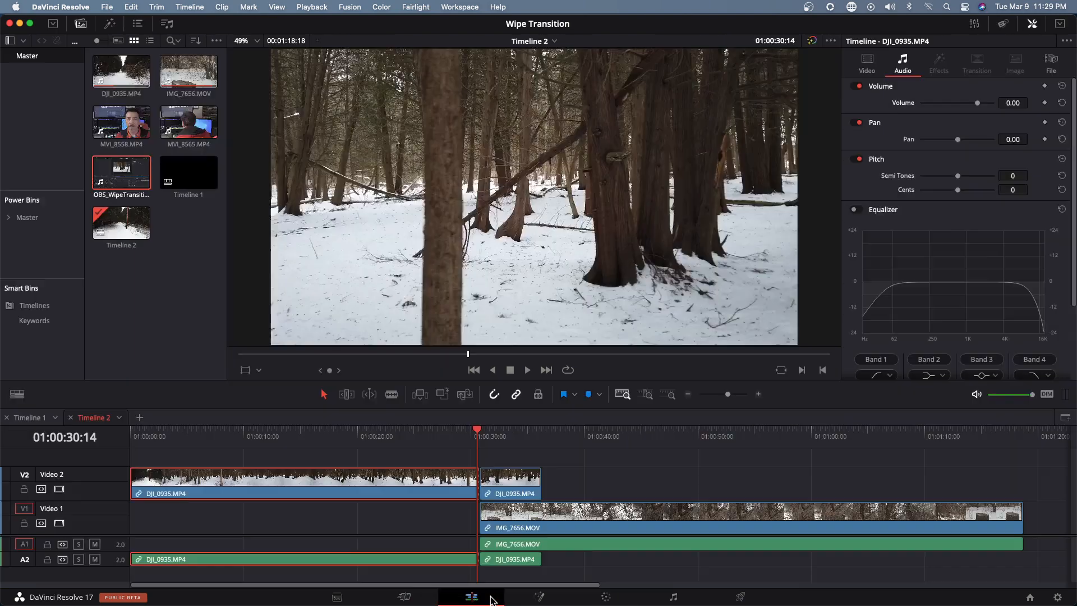